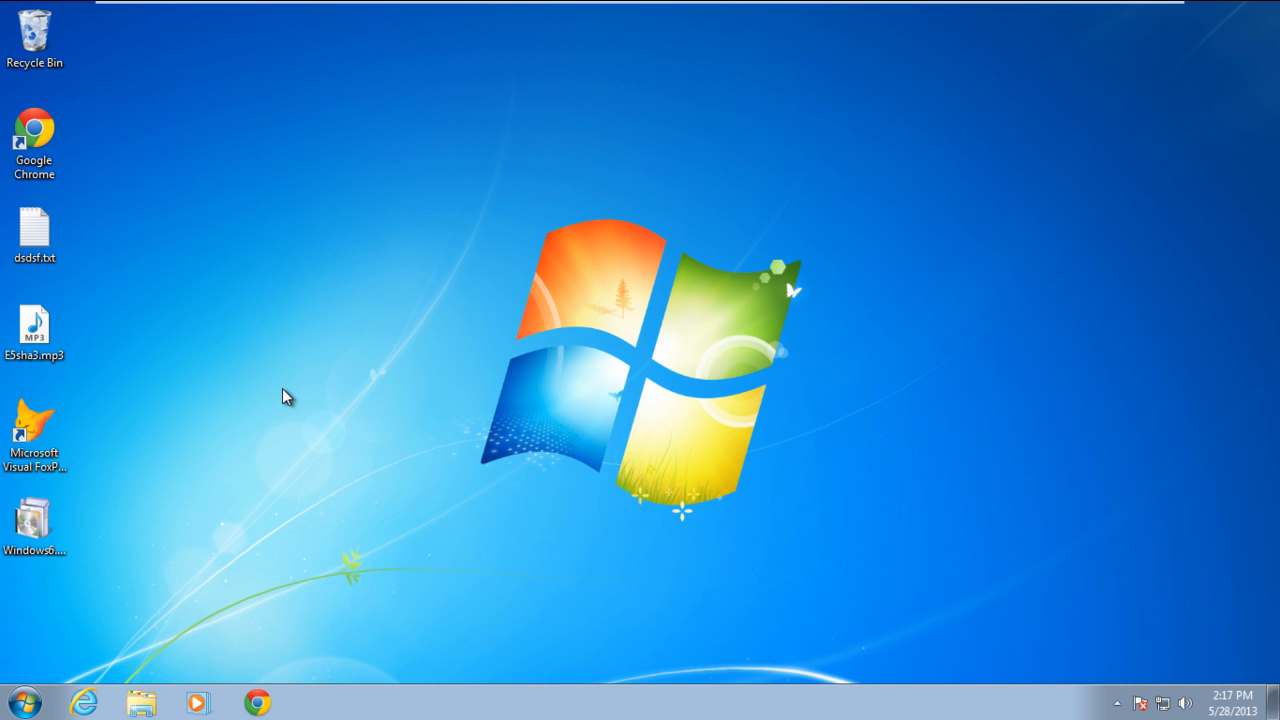
{"action": "mouse_move", "coordinate": [261, 392]}
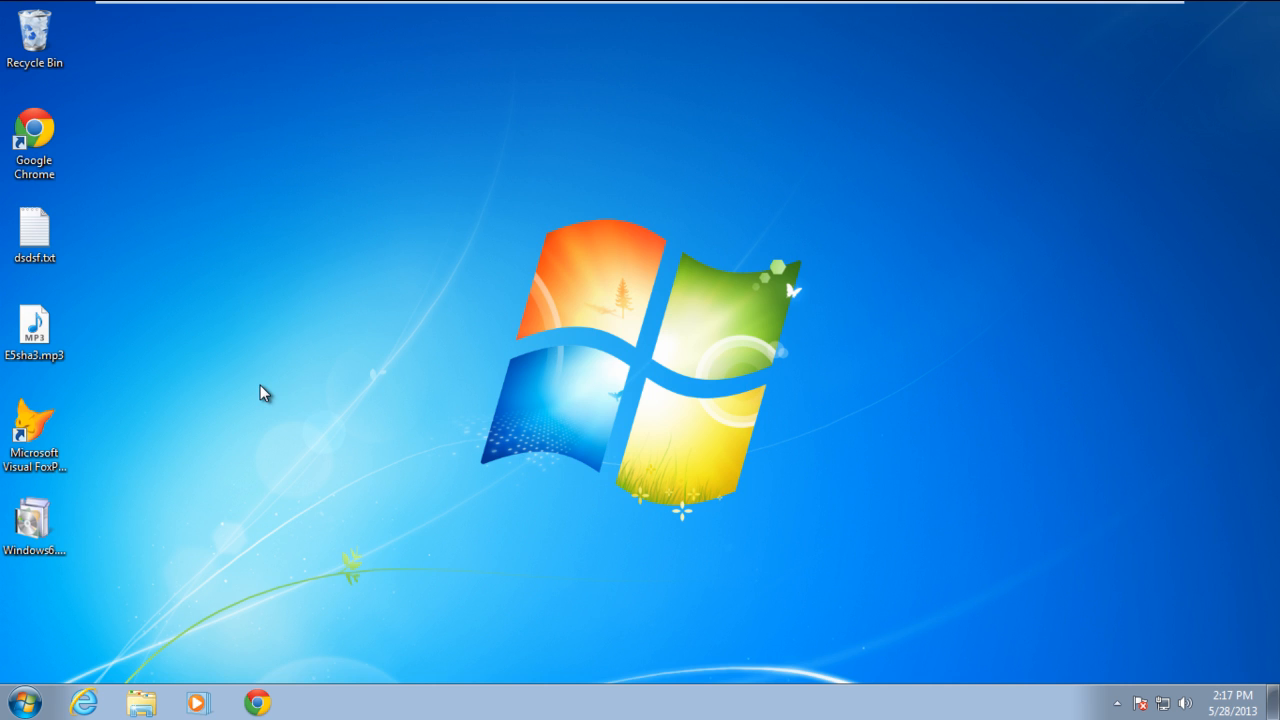
Send E5sha3.mp3 to a disk and cancel the 0x8007045D copy error.
{"action": "left_click", "coordinate": [33, 335]}
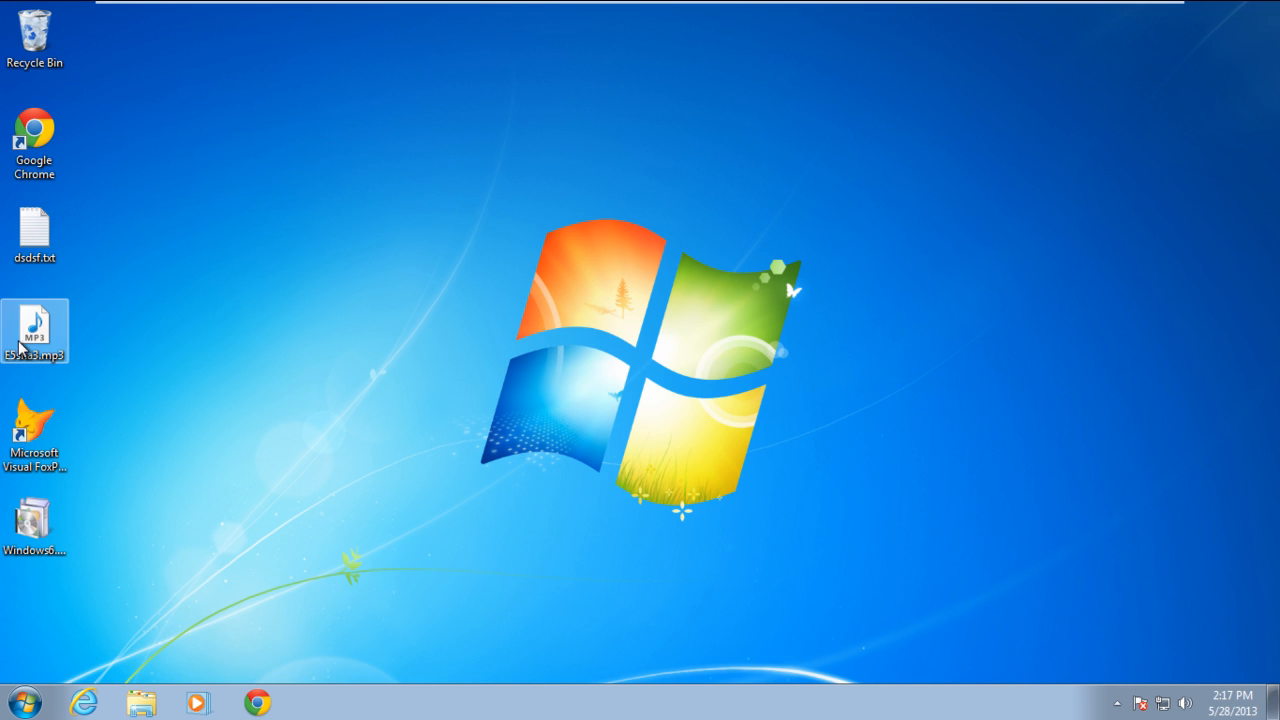
{"action": "right_click", "coordinate": [34, 340]}
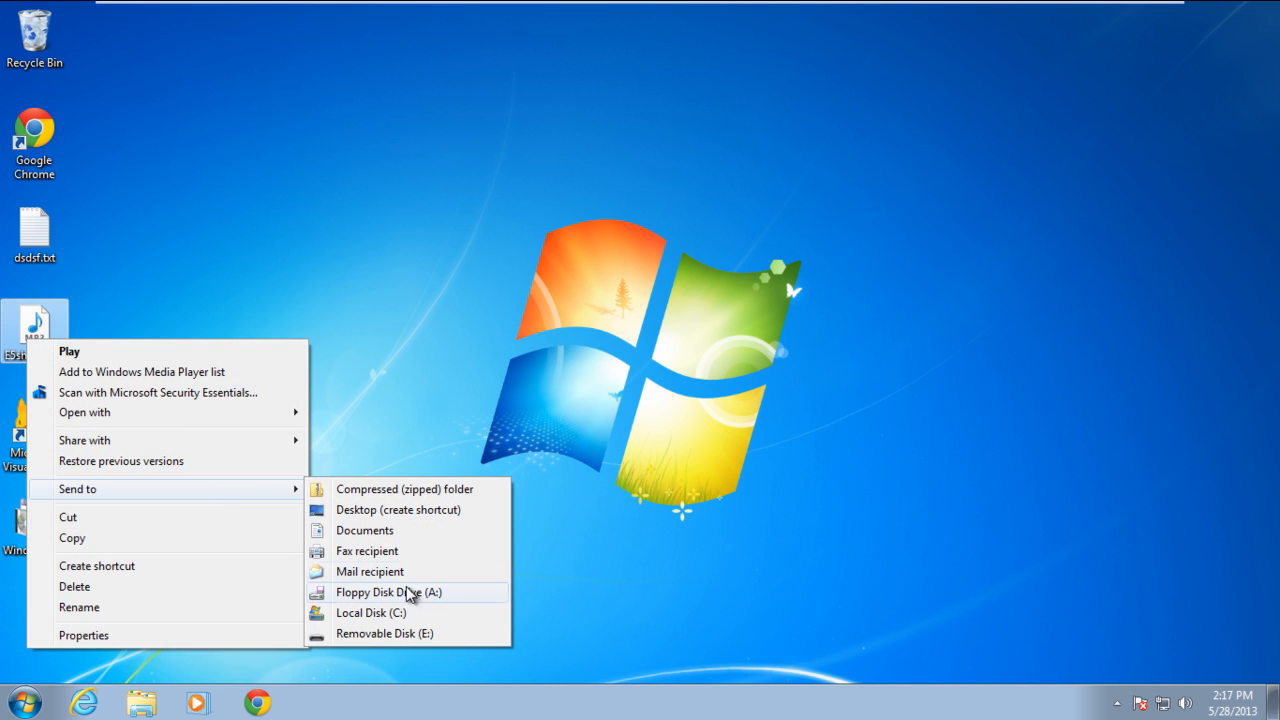
{"action": "left_click", "coordinate": [402, 632]}
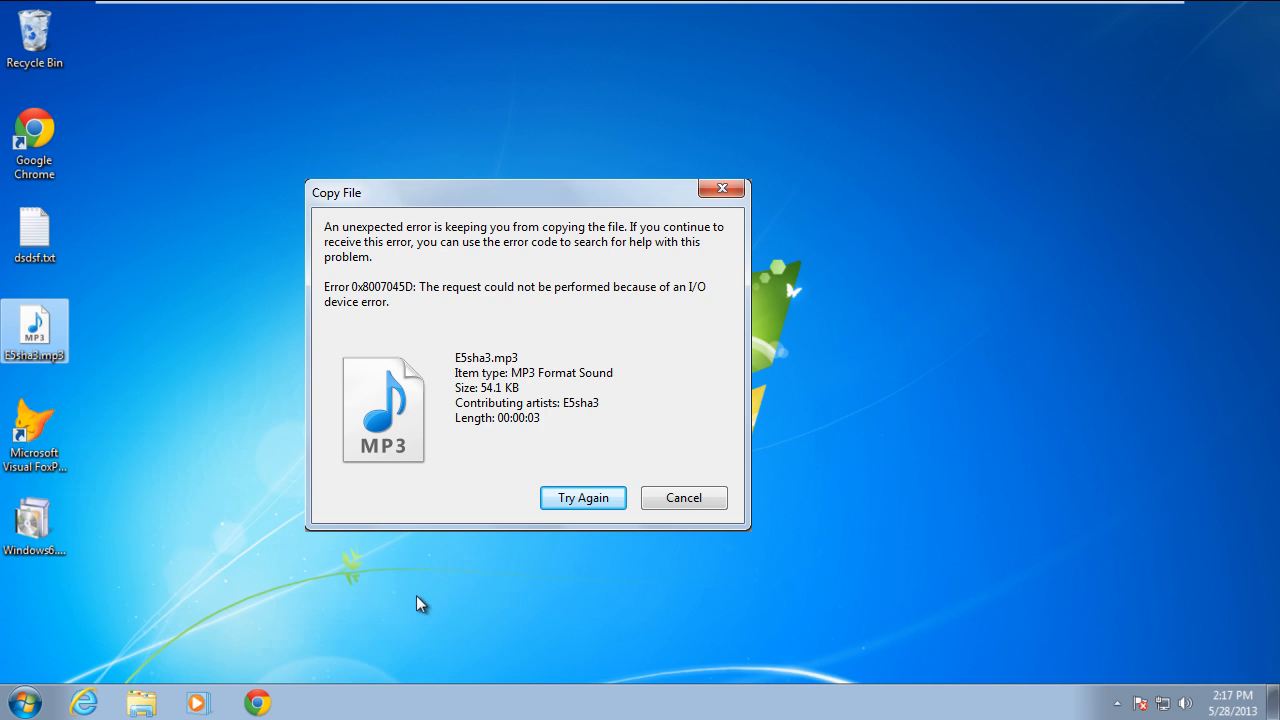
{"action": "left_click", "coordinate": [683, 498]}
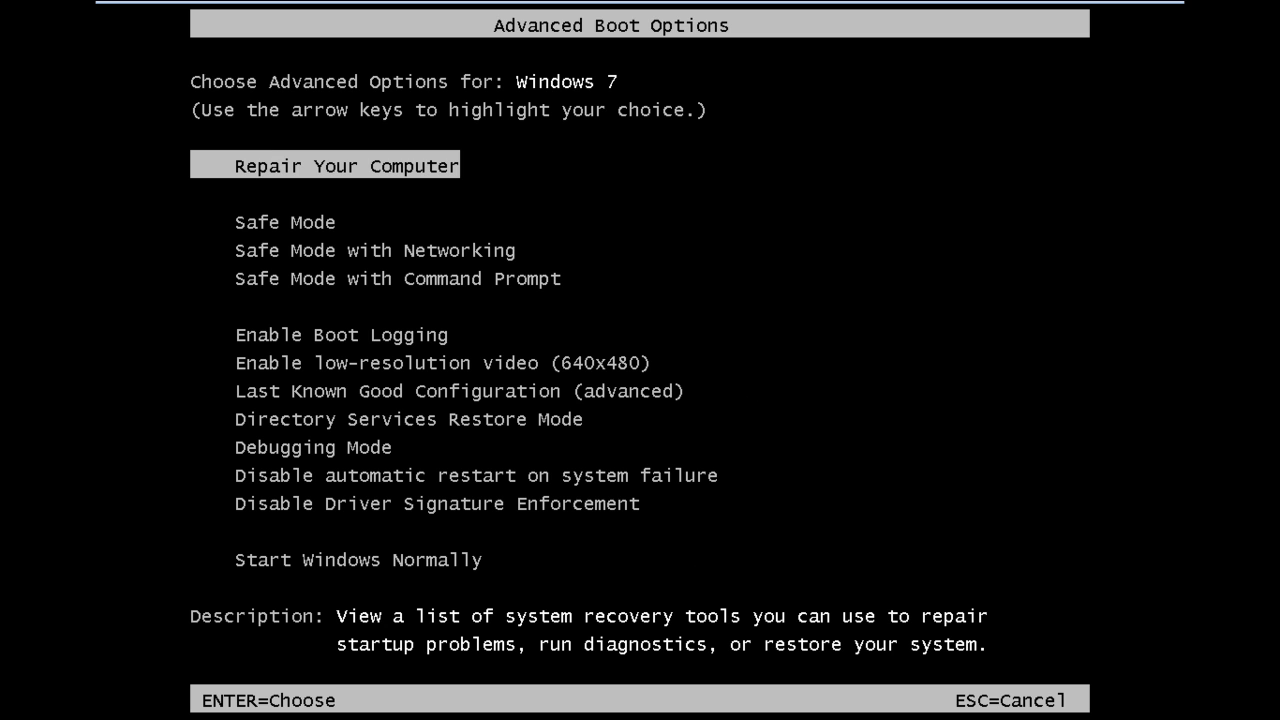
Choose Safe Mode from the Advanced Boot Options menu.
{"action": "key", "text": "Down"}
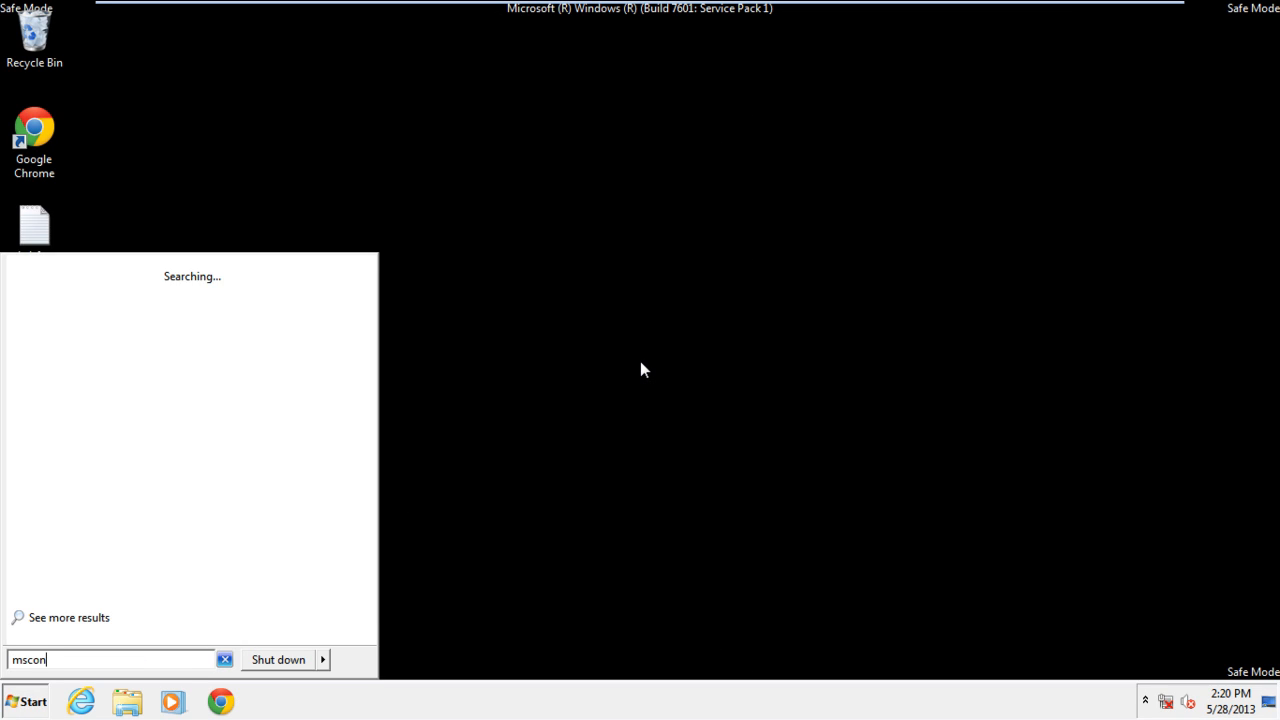
Launch msconfig and choose Selective startup on the General tab.
{"action": "key", "text": "Enter"}
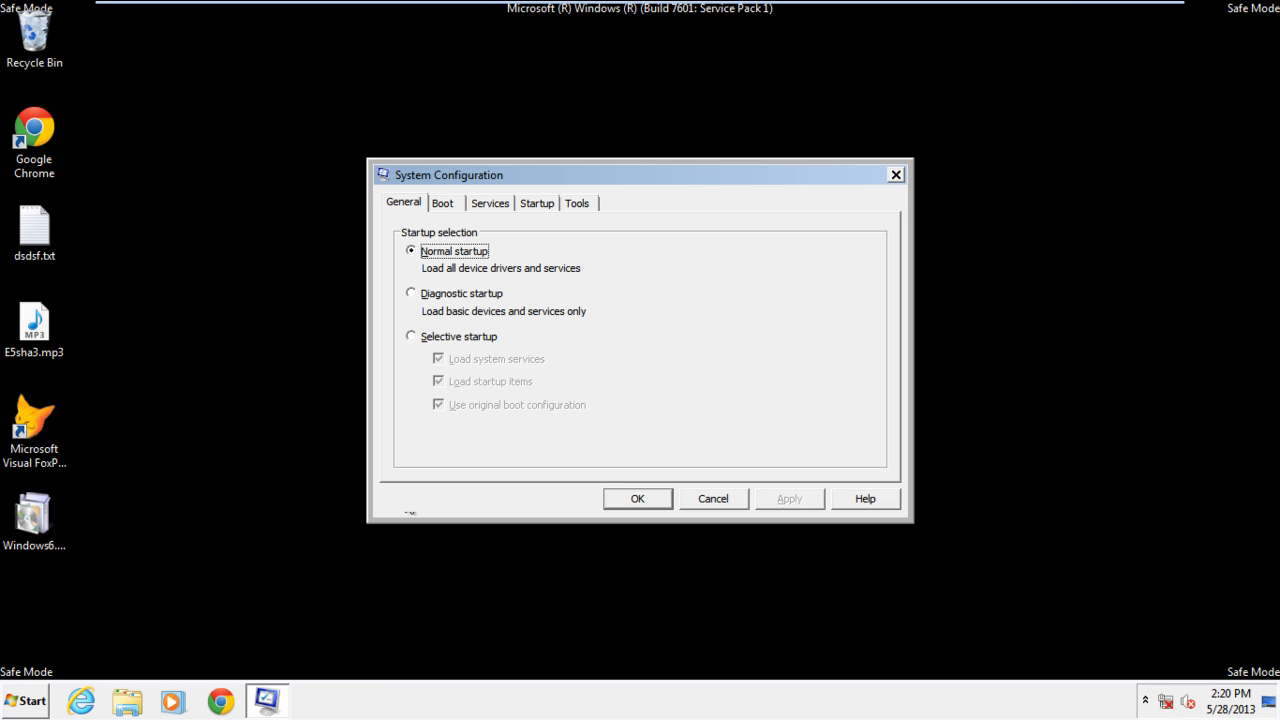
{"action": "left_click", "coordinate": [411, 336]}
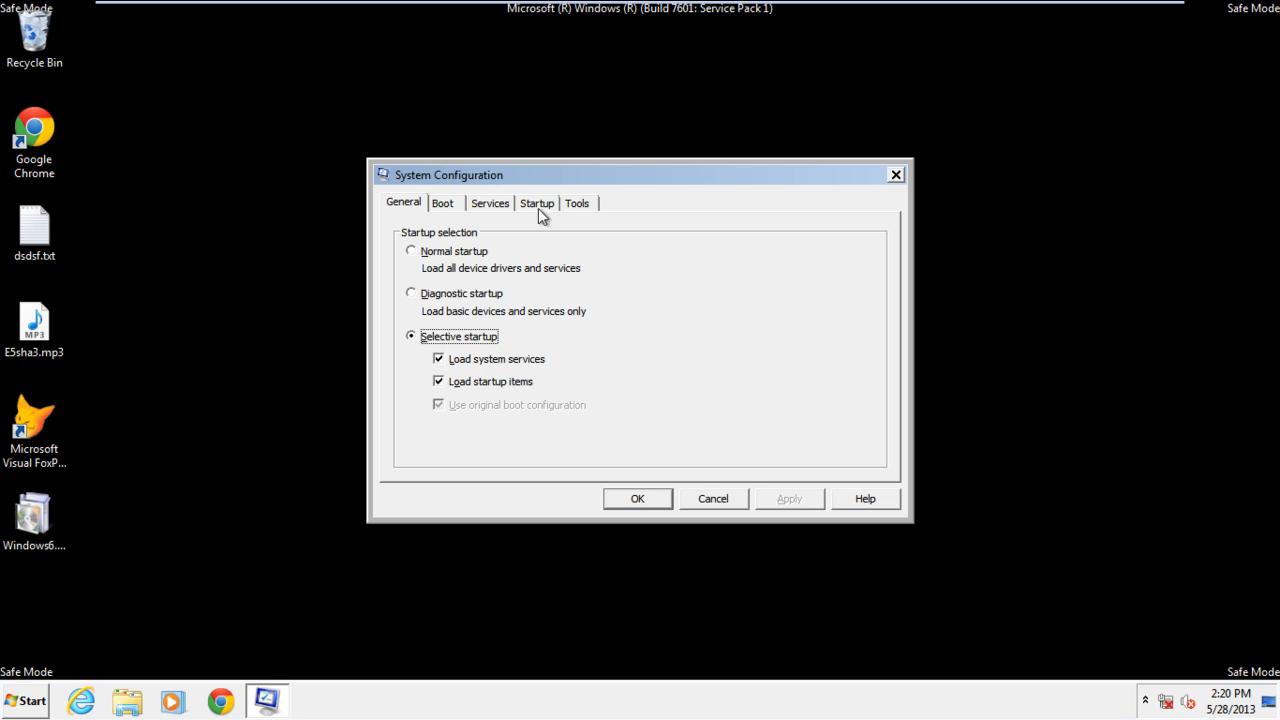
Review the Startup tab items, confirm the settings, and shut down Windows.
{"action": "left_click", "coordinate": [536, 203]}
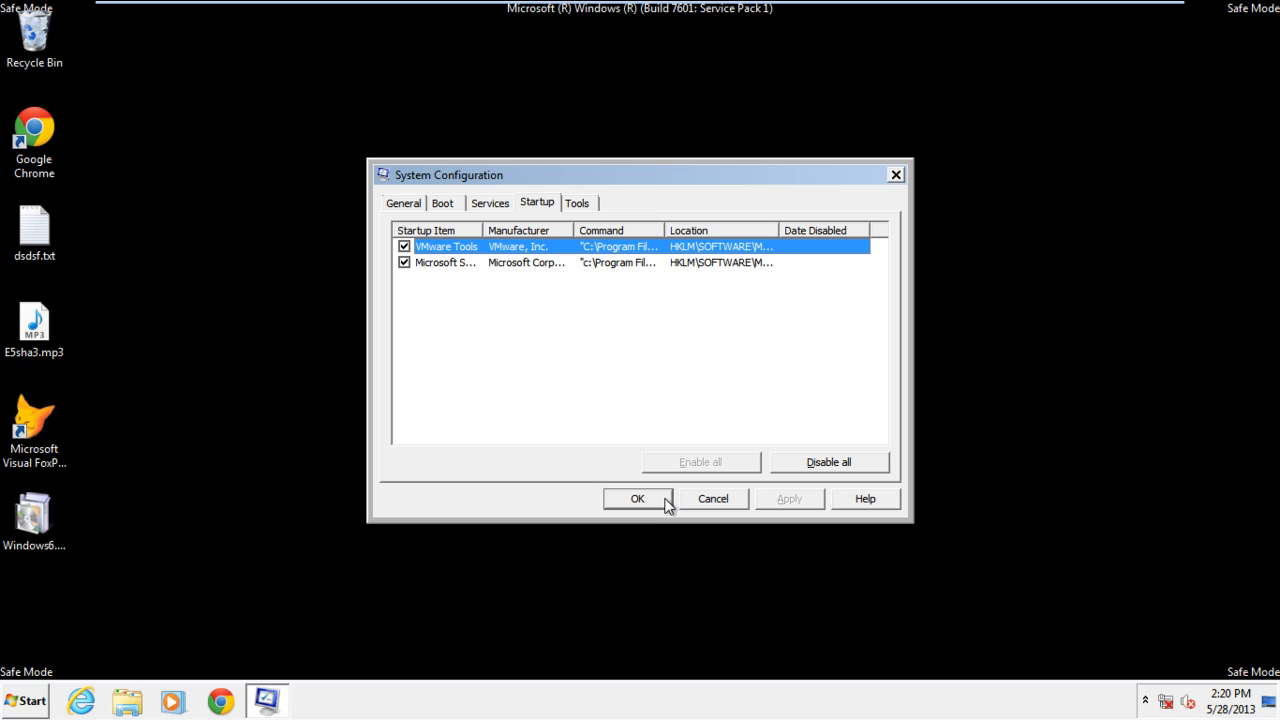
{"action": "mouse_move", "coordinate": [655, 504]}
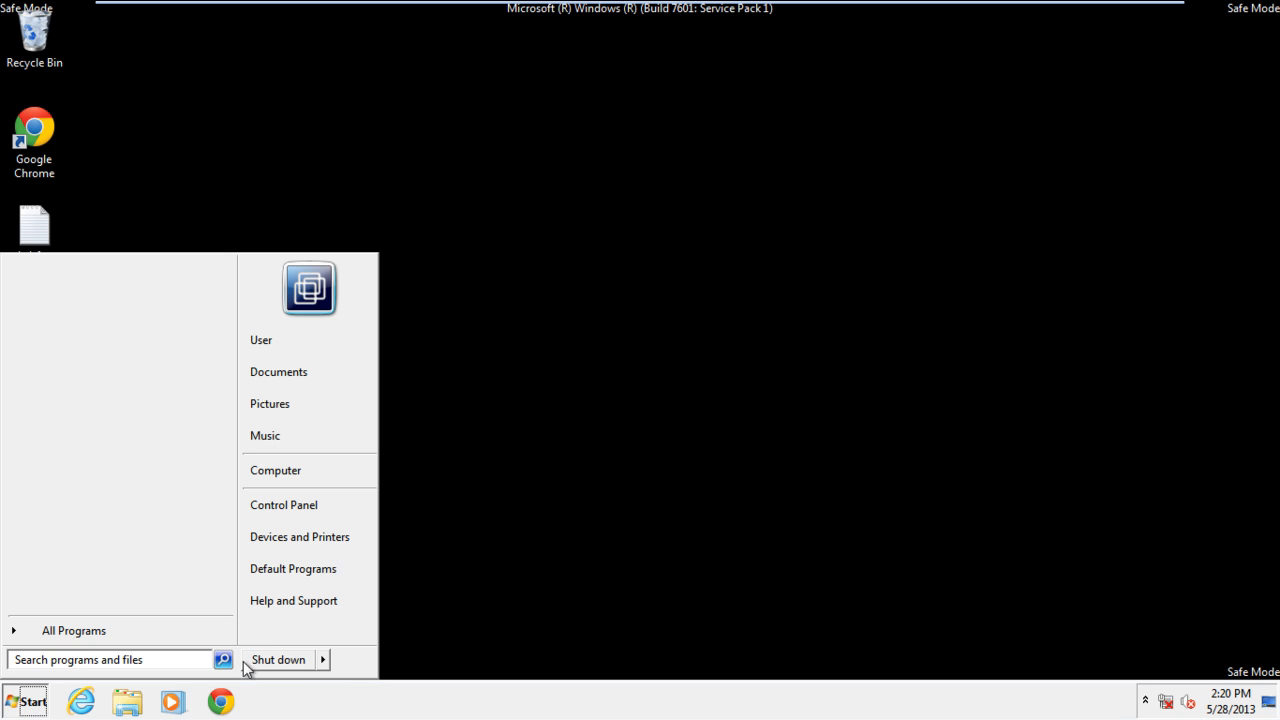
{"action": "left_click", "coordinate": [324, 659]}
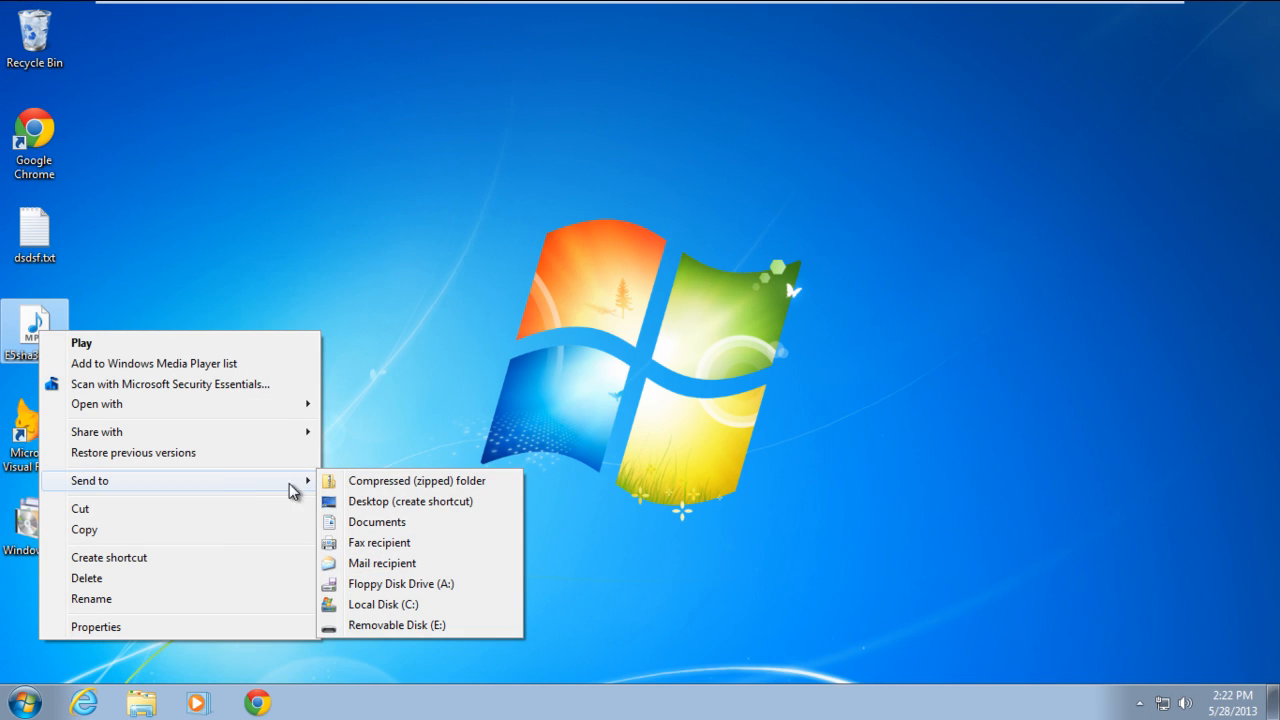
{"action": "mouse_move", "coordinate": [405, 636]}
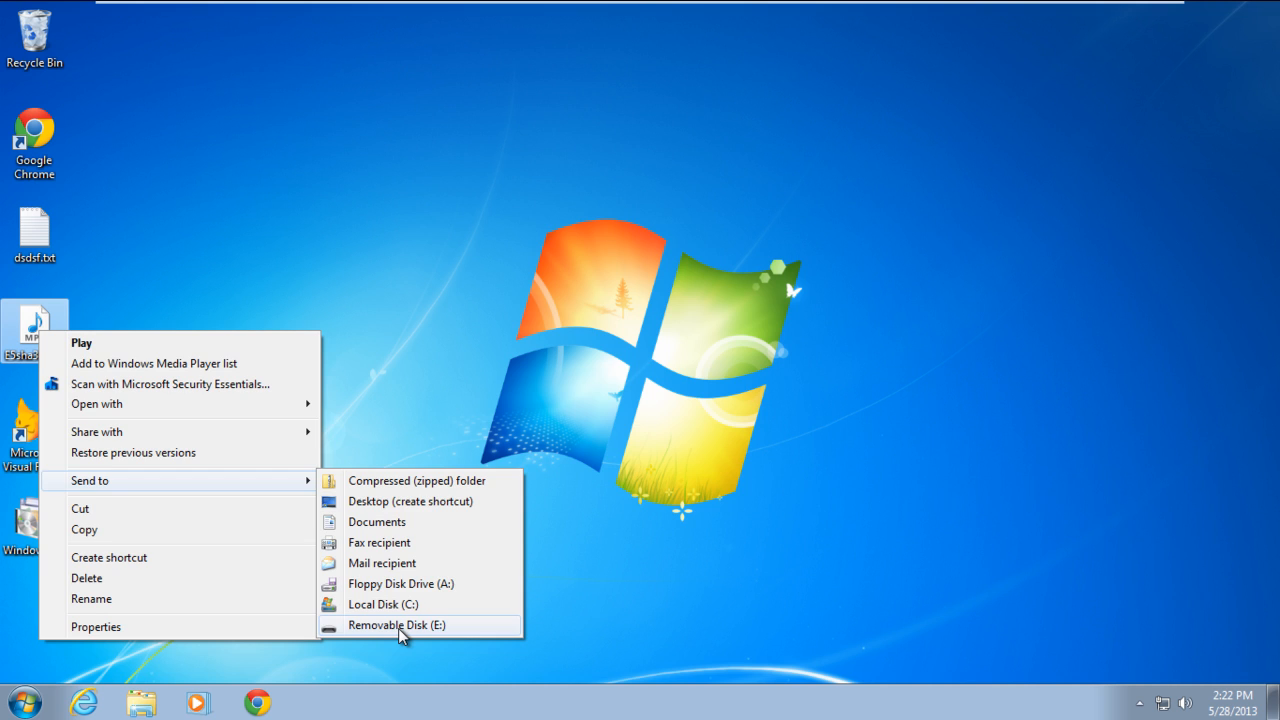
Send E5sha3.mp3 to Removable Disk (E:), then open Computer from the Start menu.
{"action": "left_click", "coordinate": [414, 625]}
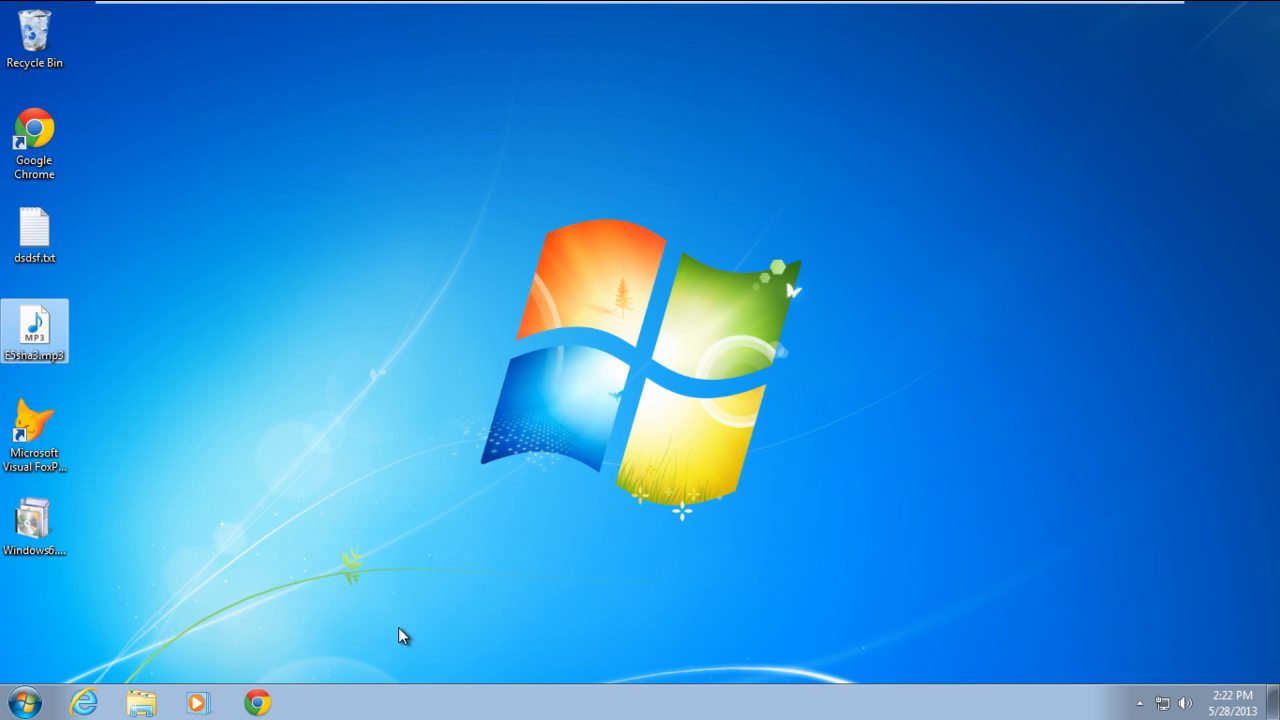
{"action": "left_click", "coordinate": [22, 702]}
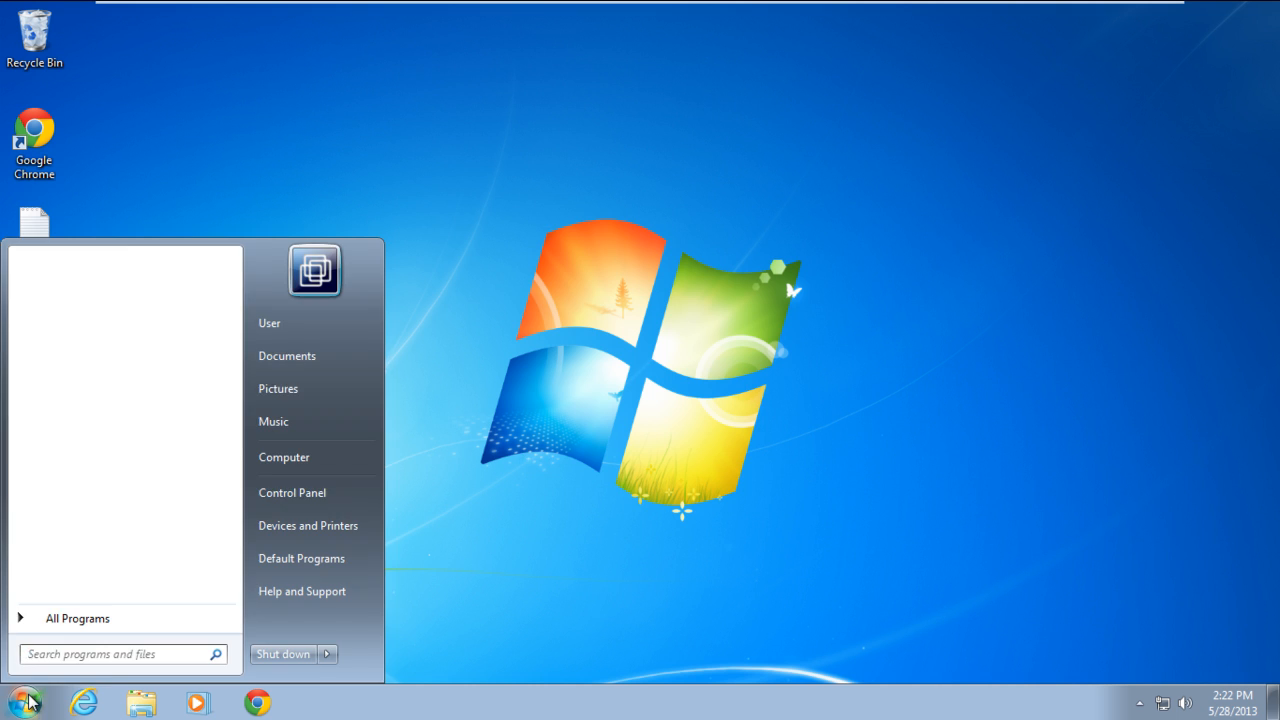
{"action": "left_click", "coordinate": [284, 457]}
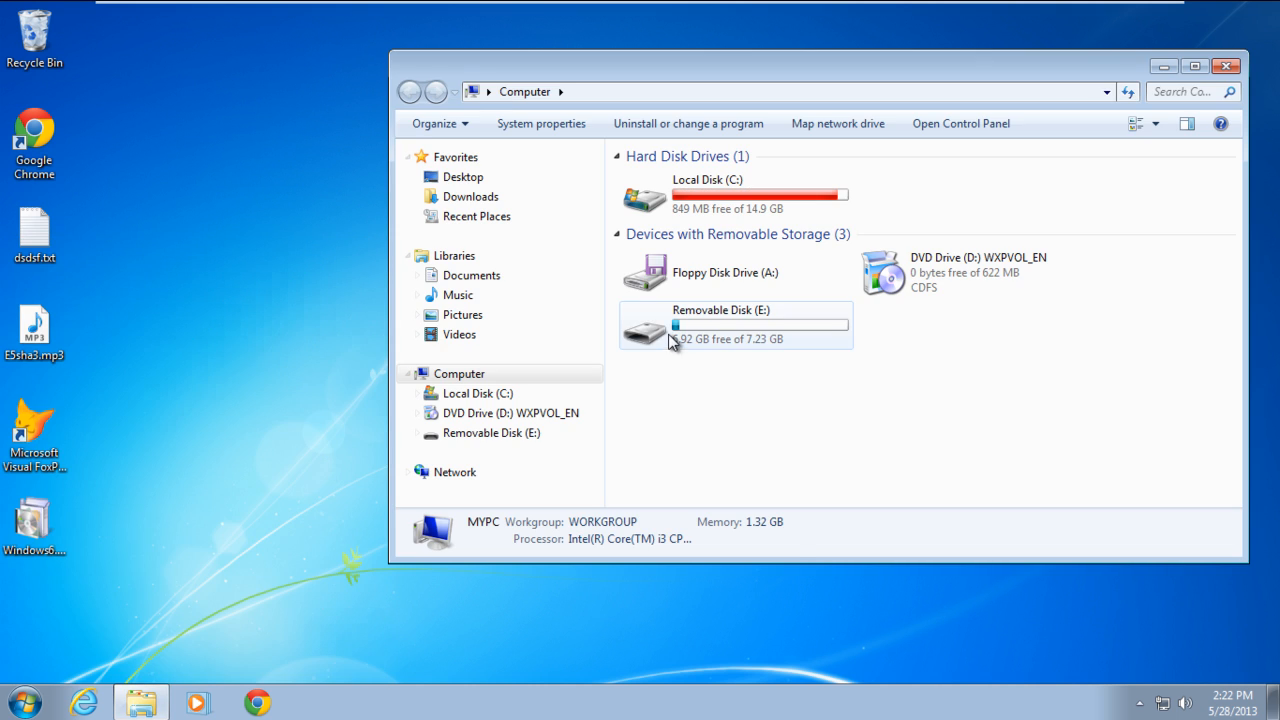